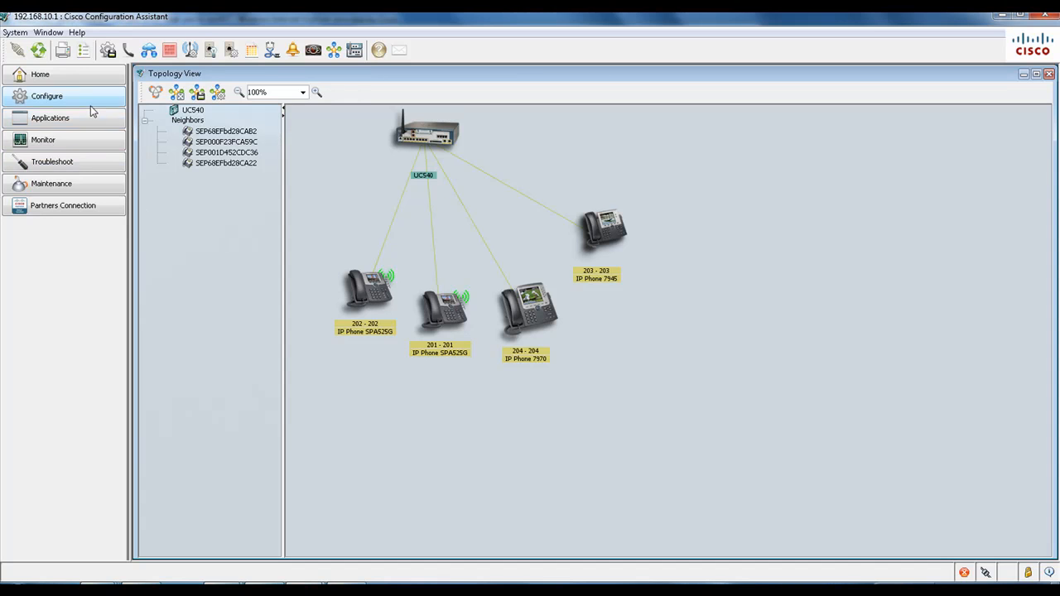
# Expand Configure and Switching to show the VLANs and Smartports options.
pyautogui.click(47, 96)
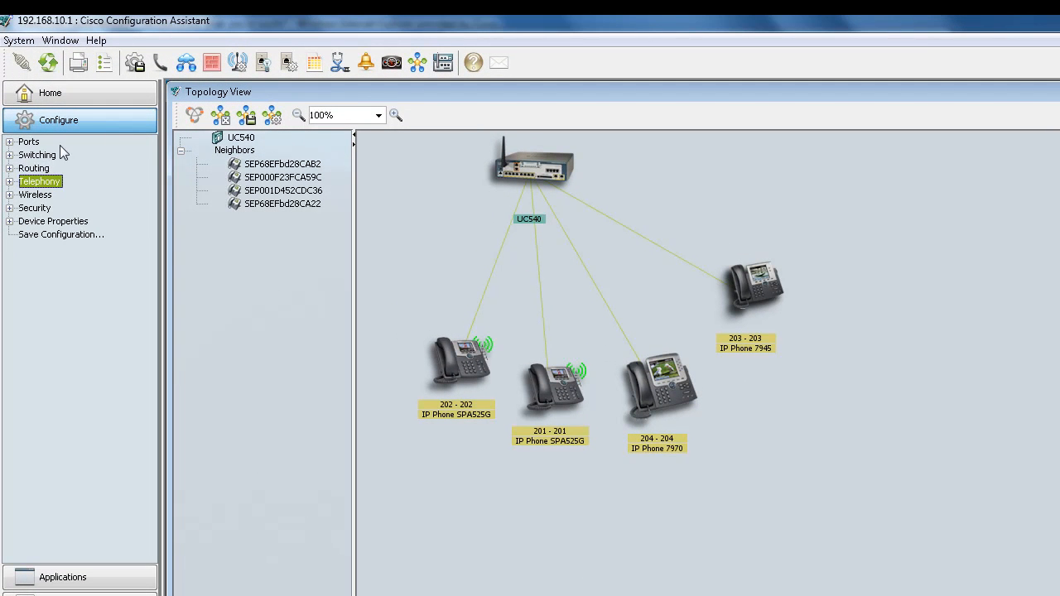
pyautogui.click(9, 154)
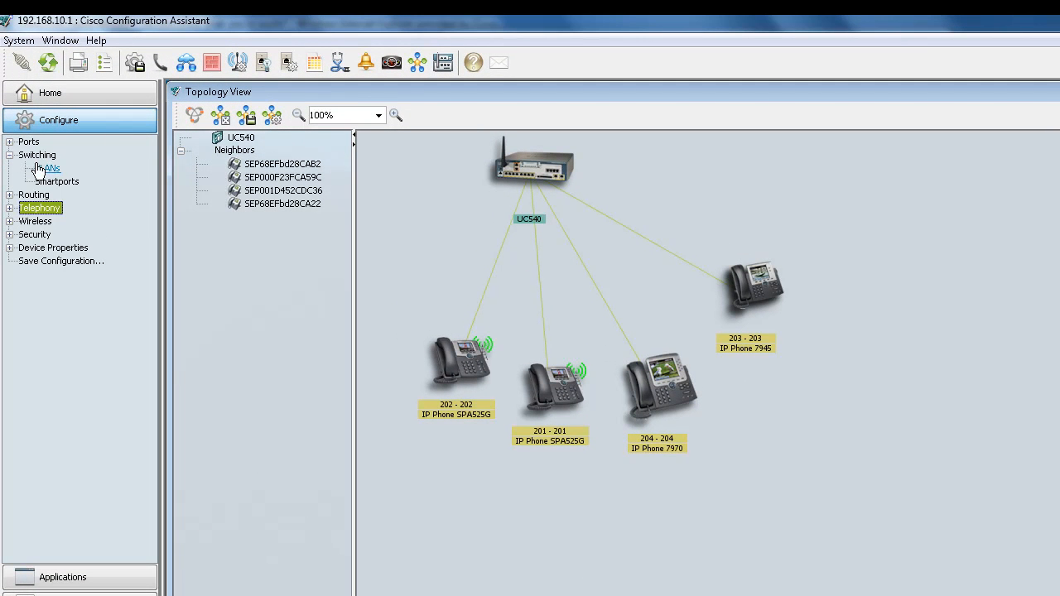
# Create VLAN 50 (VLAN0050) in the VLAN list and apply it to the UC540.
pyautogui.click(51, 168)
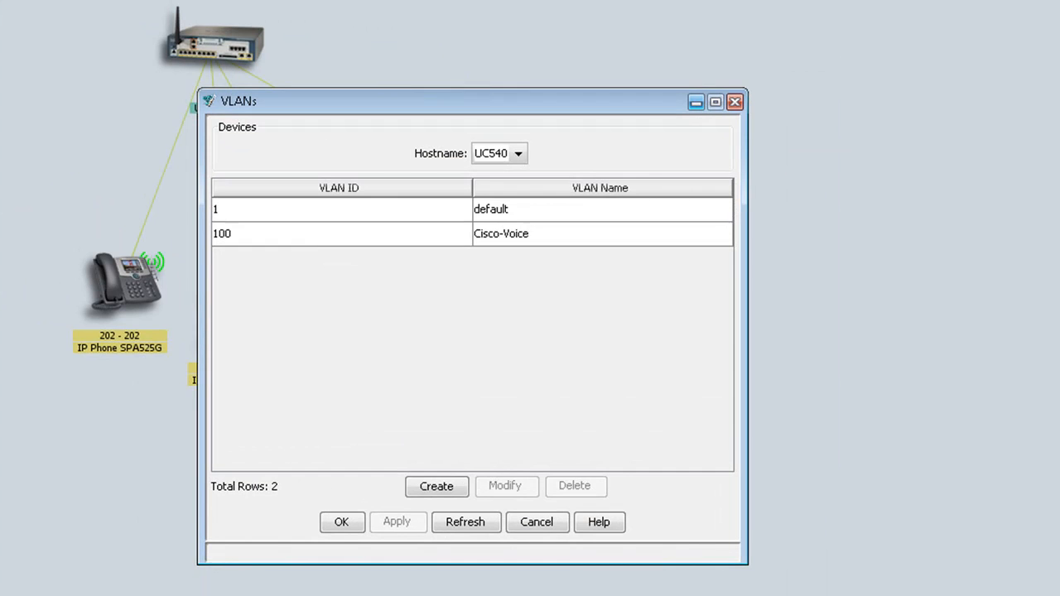
pyautogui.moveTo(300, 285)
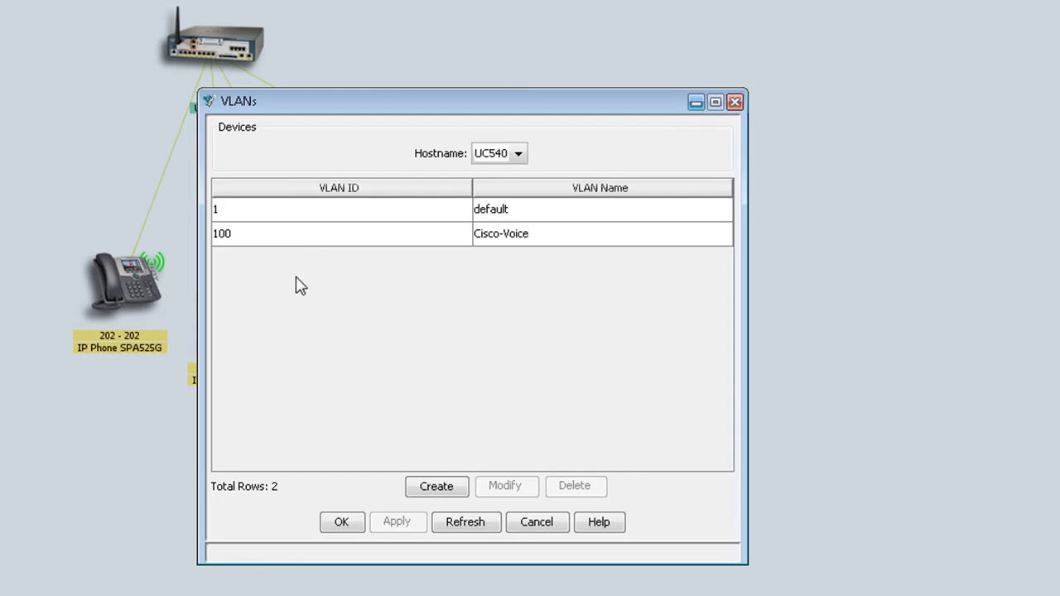
pyautogui.click(436, 487)
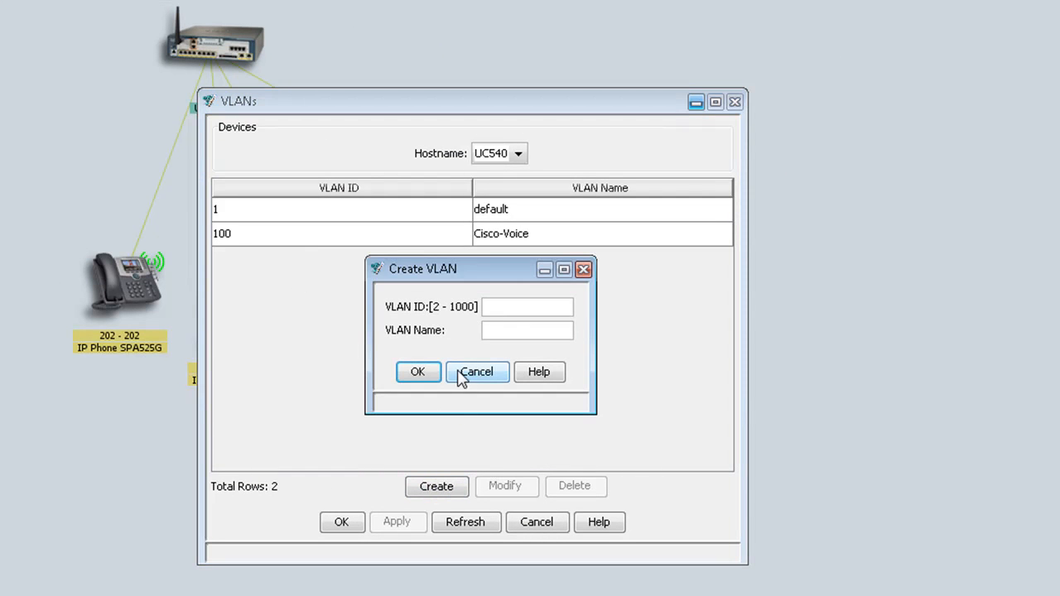
pyautogui.click(528, 306)
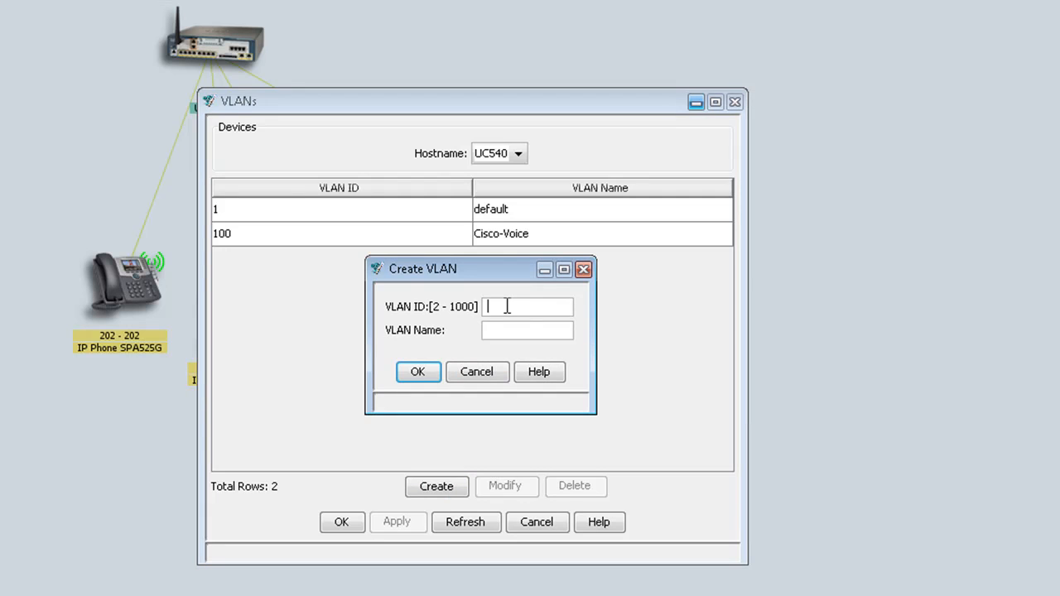
pyautogui.write('50')
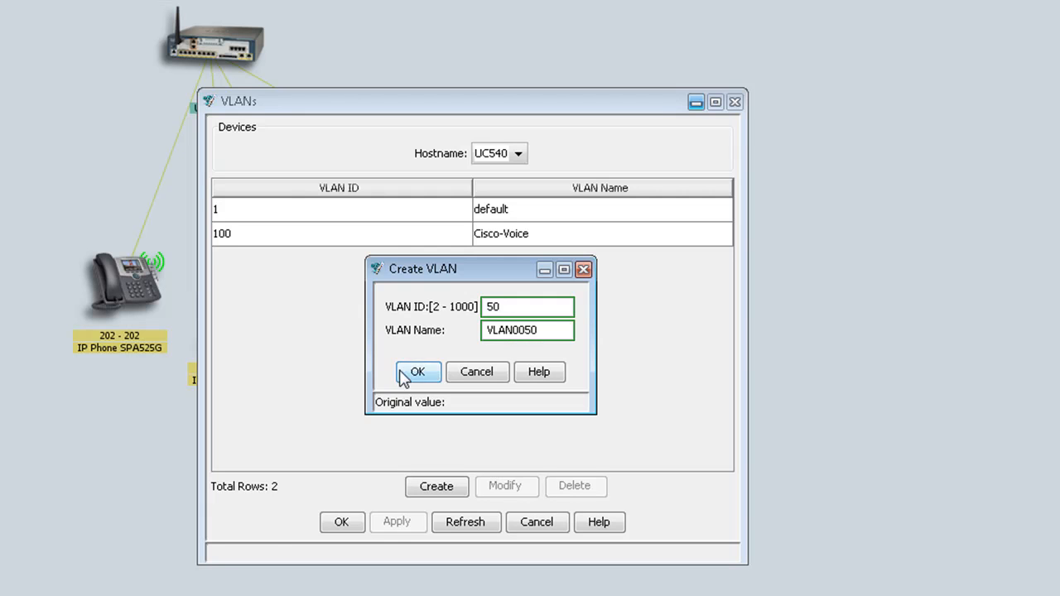
pyautogui.click(418, 372)
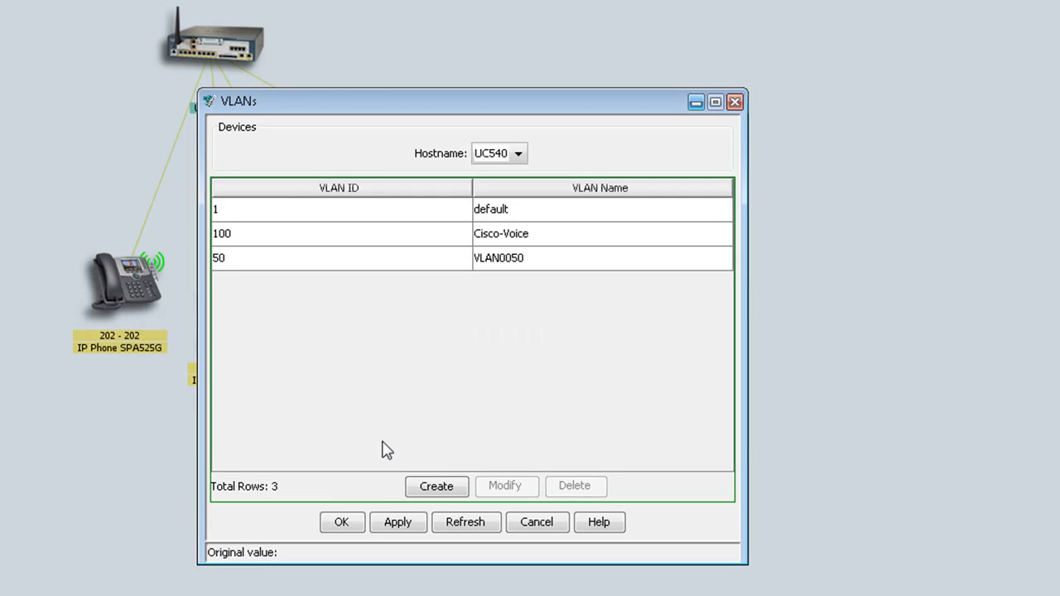
pyautogui.click(397, 522)
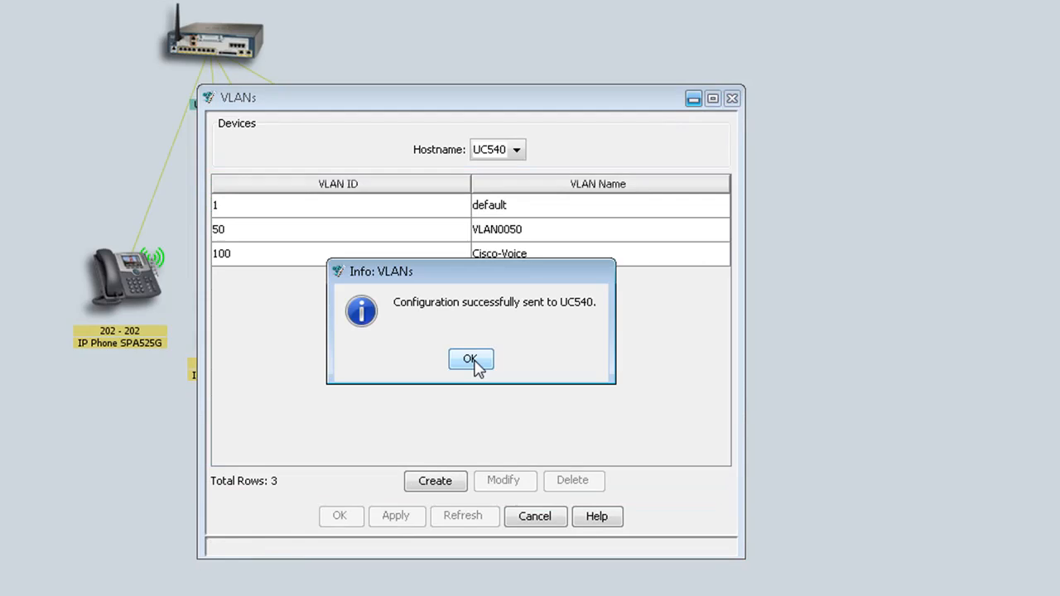
pyautogui.click(470, 358)
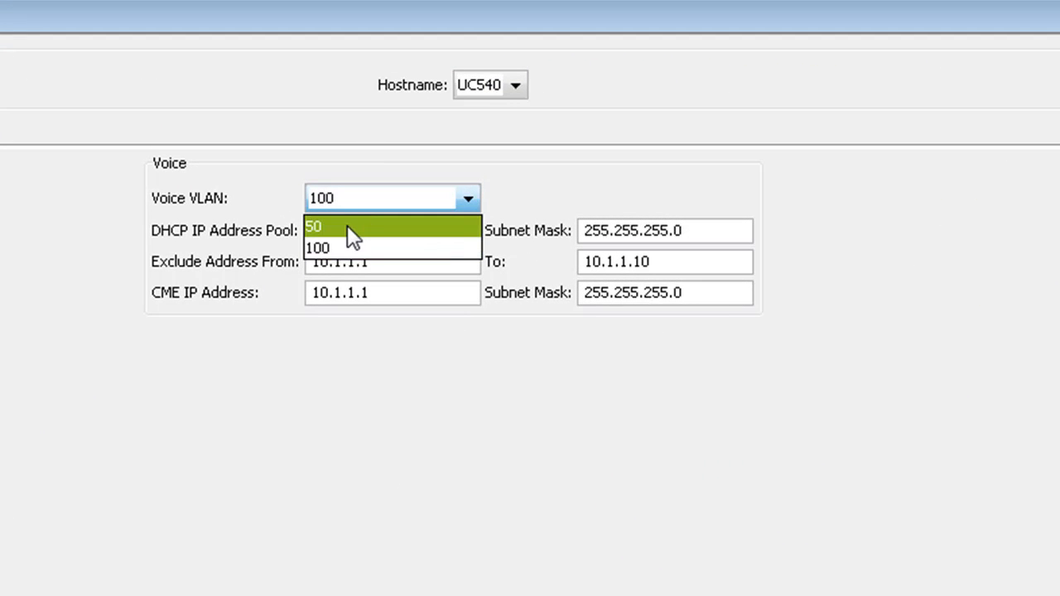
# Set Voice VLAN to 50, accept the warning, and enter 10.1.50.1 addressing.
pyautogui.click(314, 227)
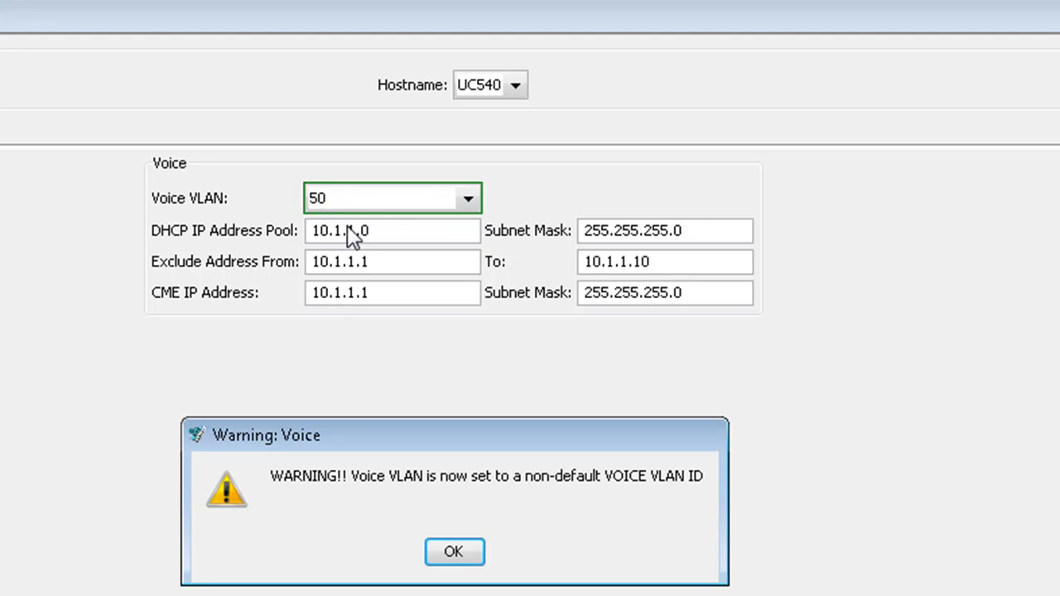
pyautogui.moveTo(555, 497)
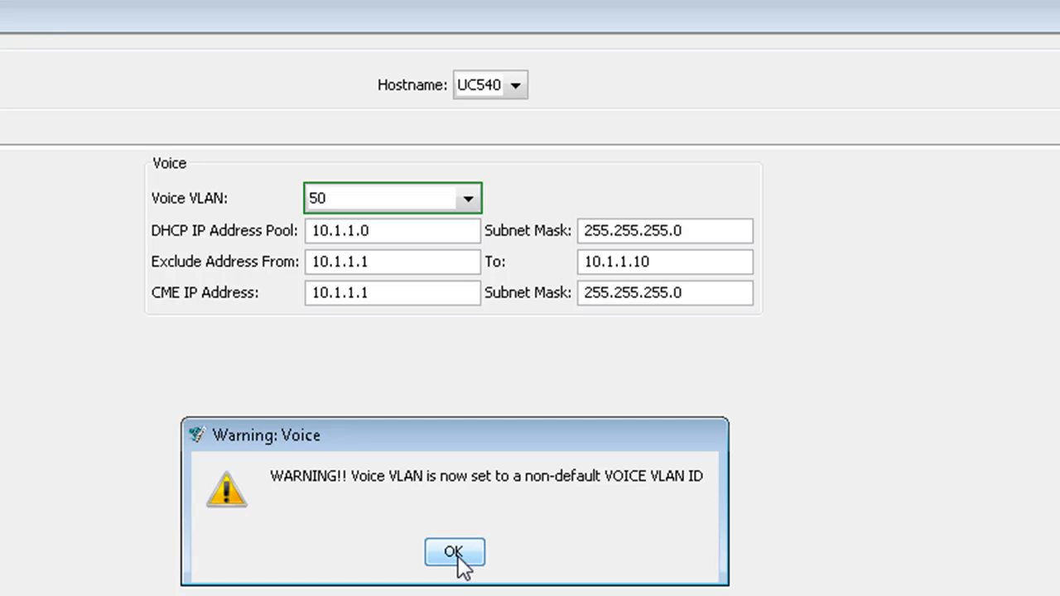
pyautogui.moveTo(460, 567)
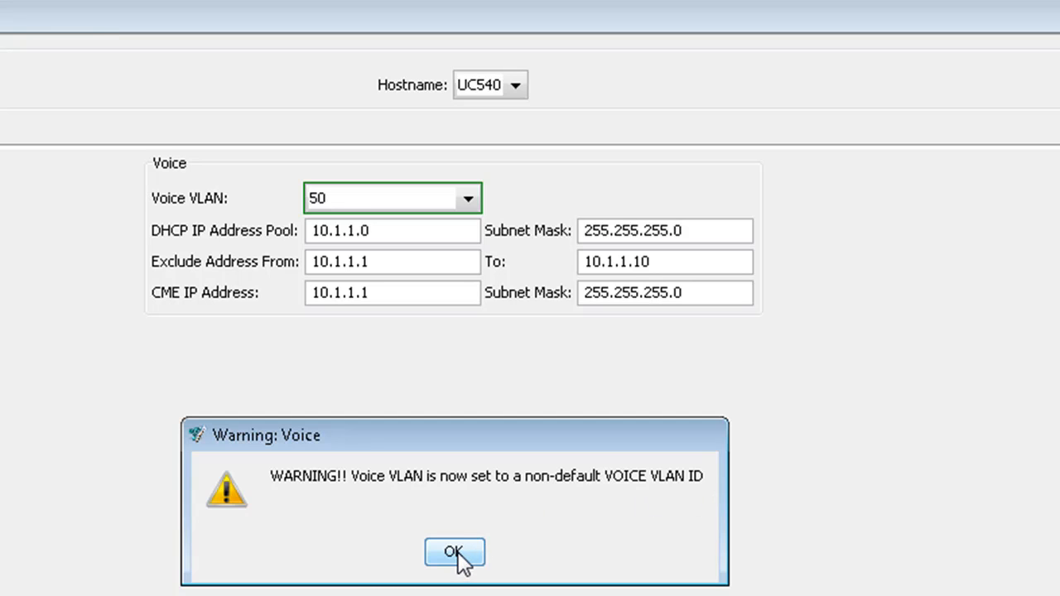
pyautogui.click(454, 552)
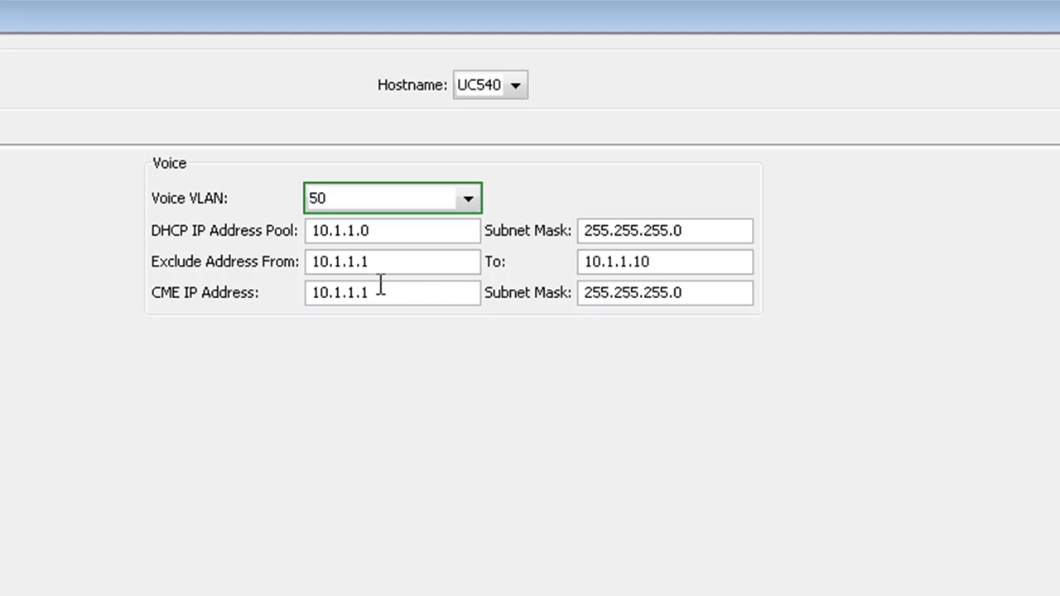
pyautogui.moveTo(361, 261)
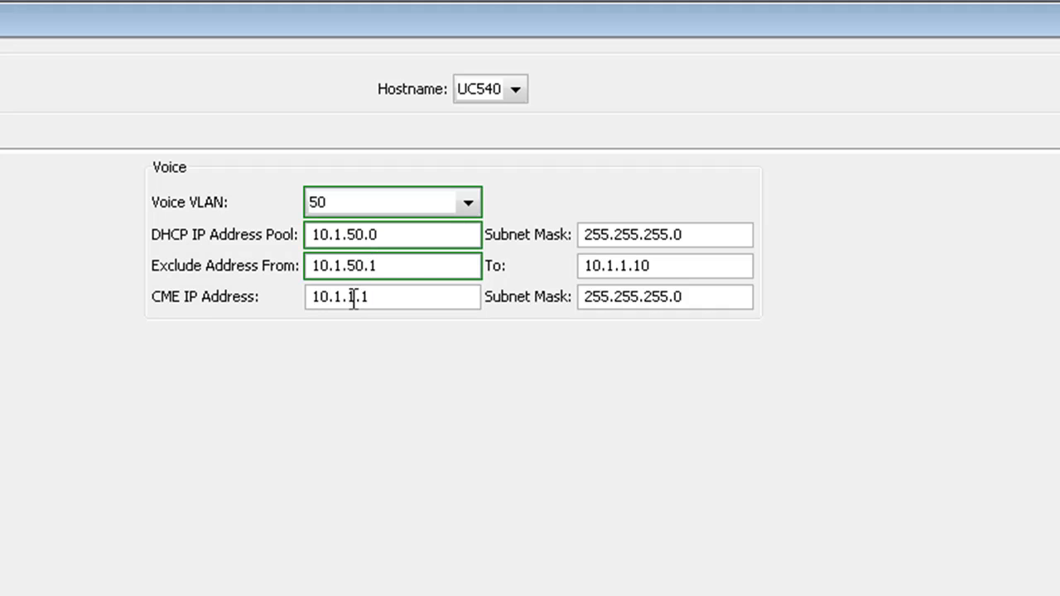
pyautogui.write('10.1.50.1')
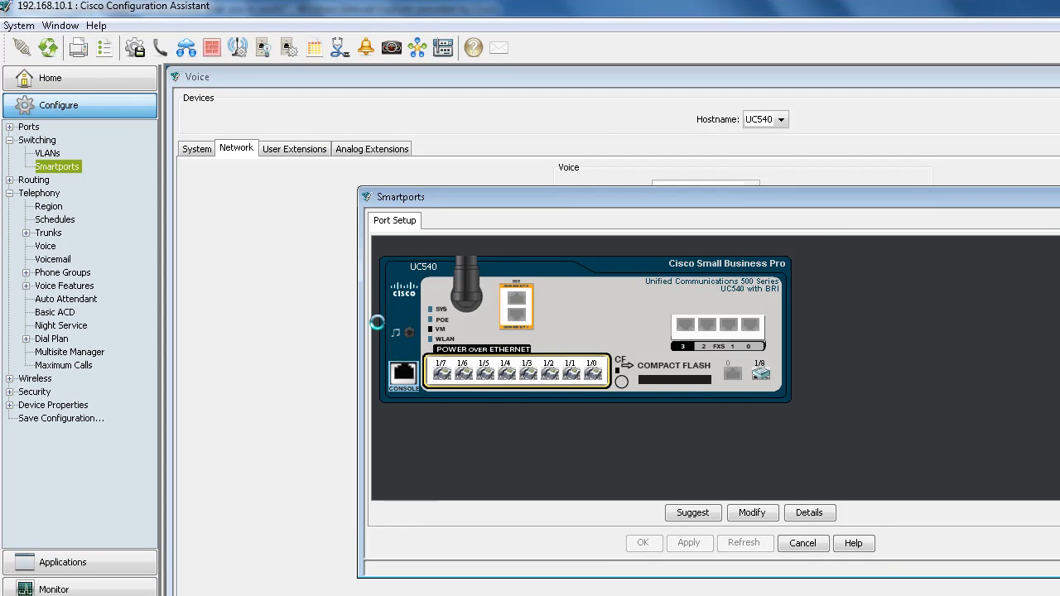
# Open Smartports Port Setup and select port 1/1 to edit the PoE port roles.
pyautogui.click(441, 371)
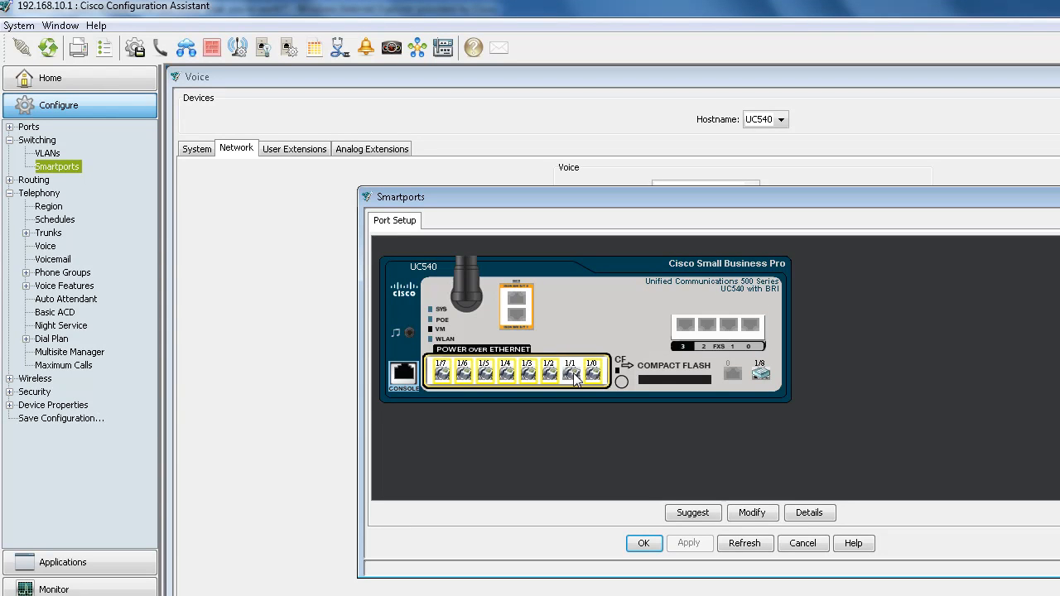
pyautogui.click(752, 512)
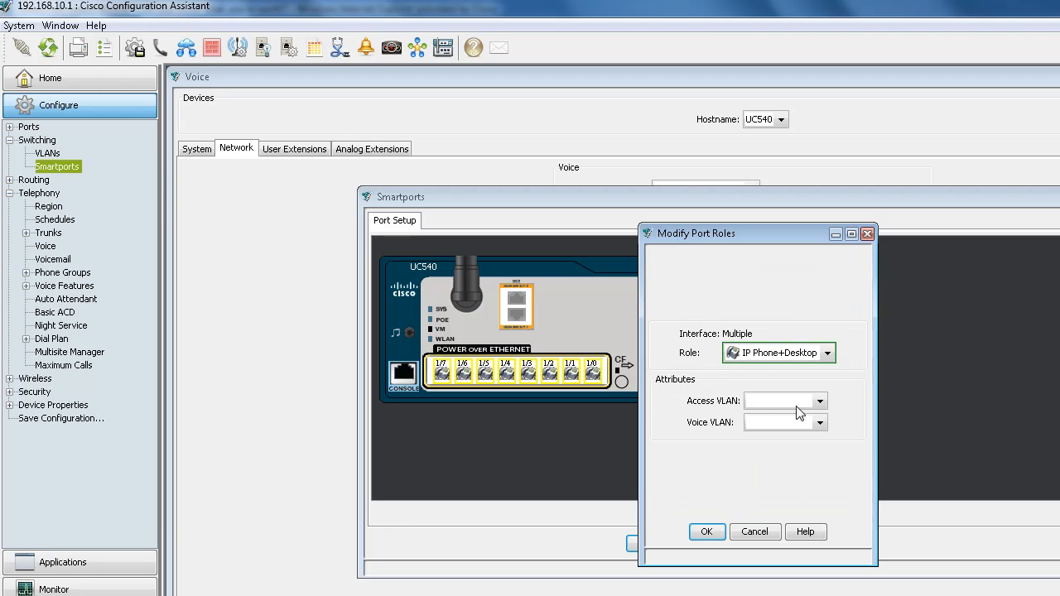
# Give the PoE ports access VLAN default (1) and voice VLAN Cisco-Voice (50), then apply.
pyautogui.click(820, 401)
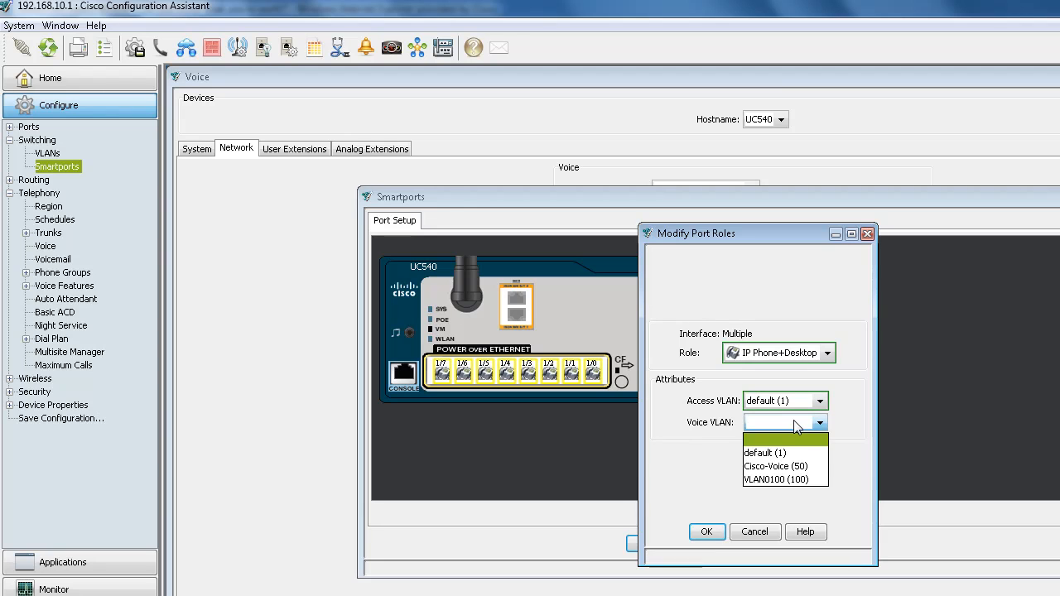
pyautogui.moveTo(797, 466)
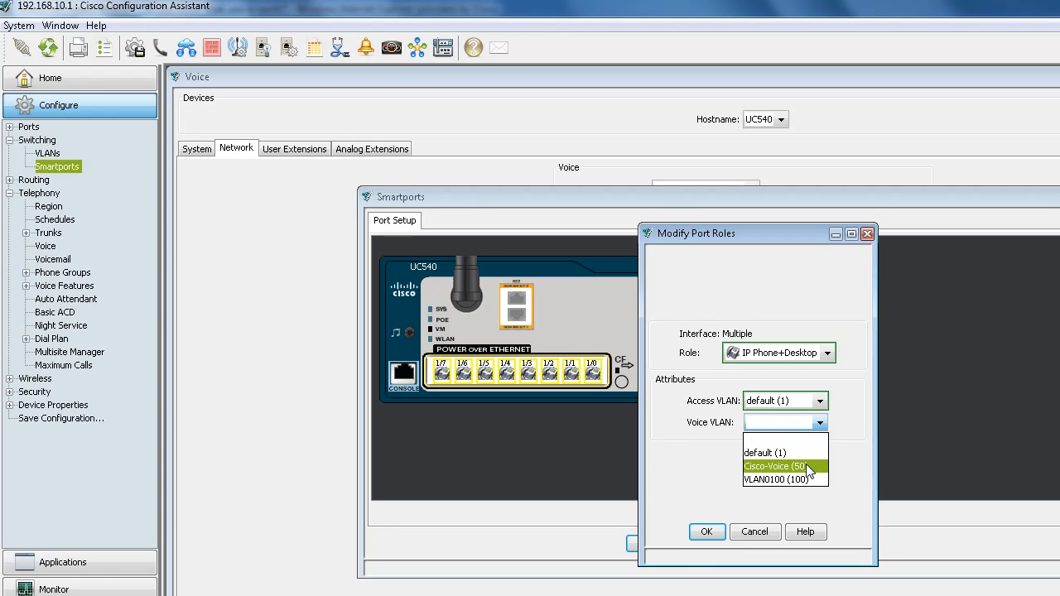
pyautogui.click(775, 467)
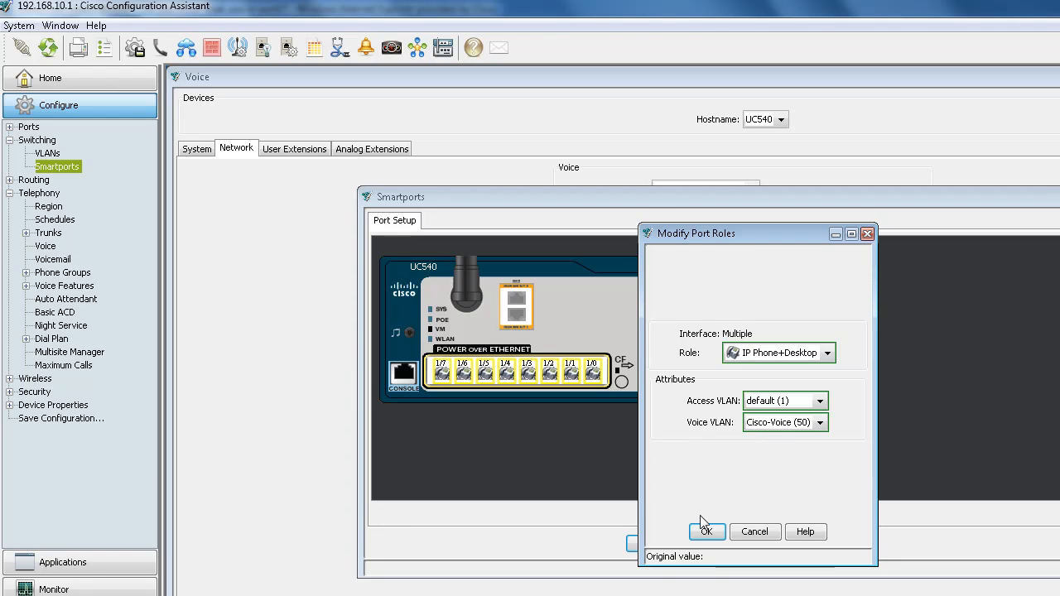
pyautogui.click(706, 531)
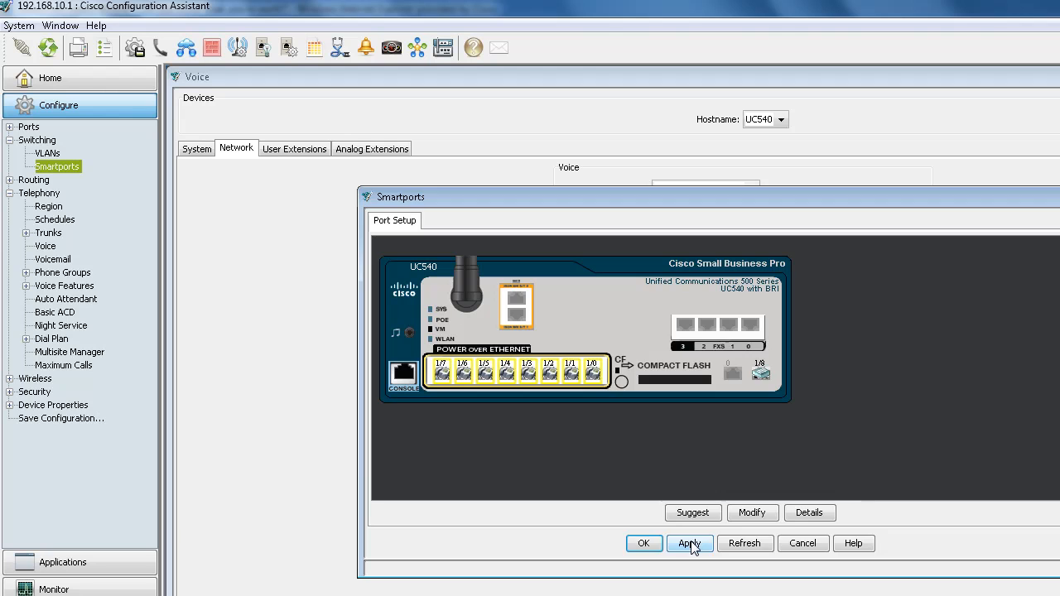
pyautogui.click(690, 544)
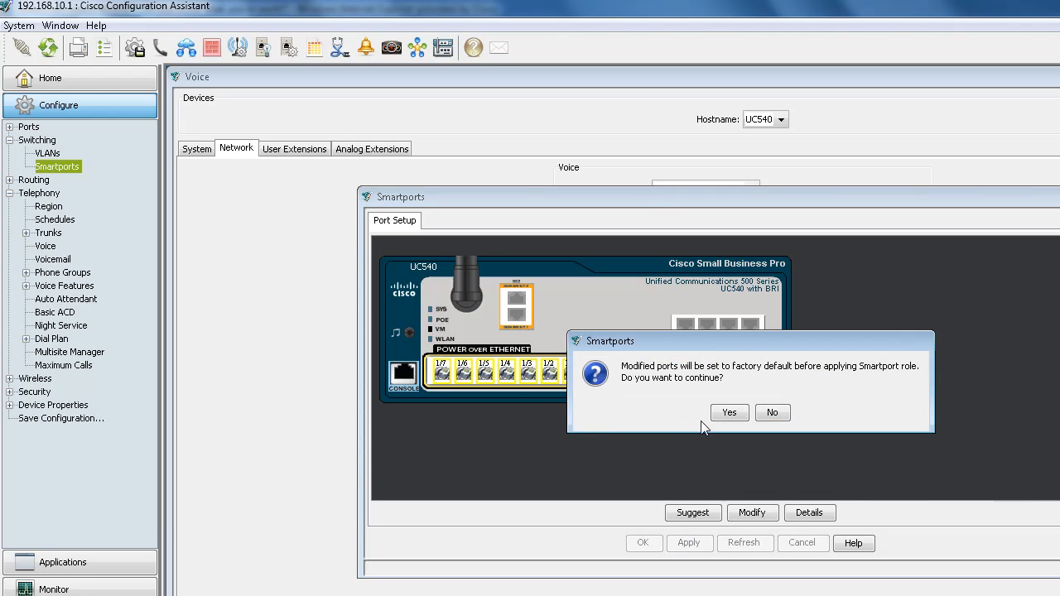
pyautogui.click(729, 413)
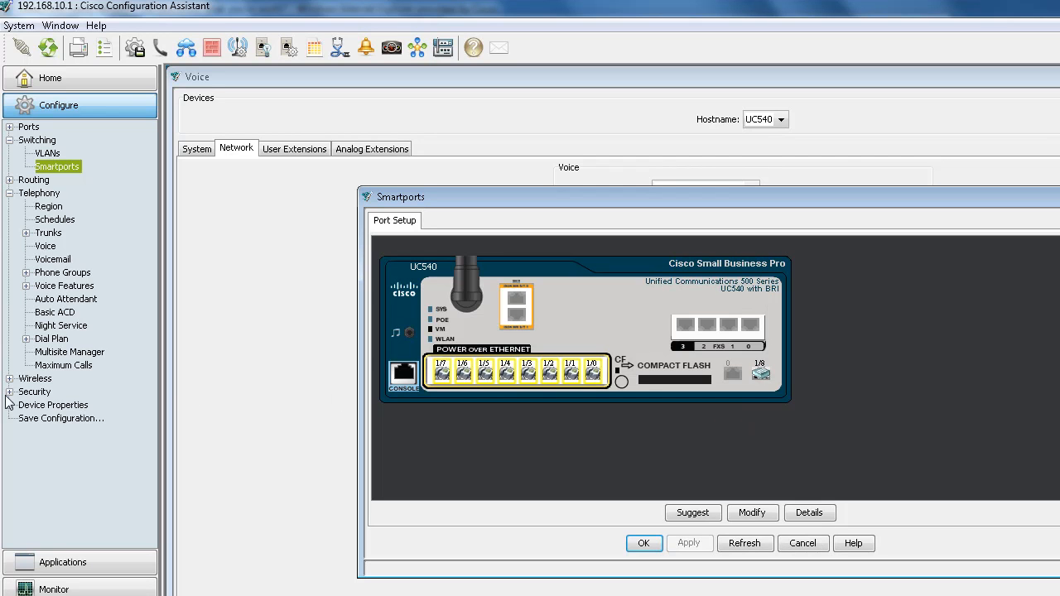
# Delete the existing NAT settings and reapply NAT with FastEthernet0/0 as outside interface.
pyautogui.click(10, 392)
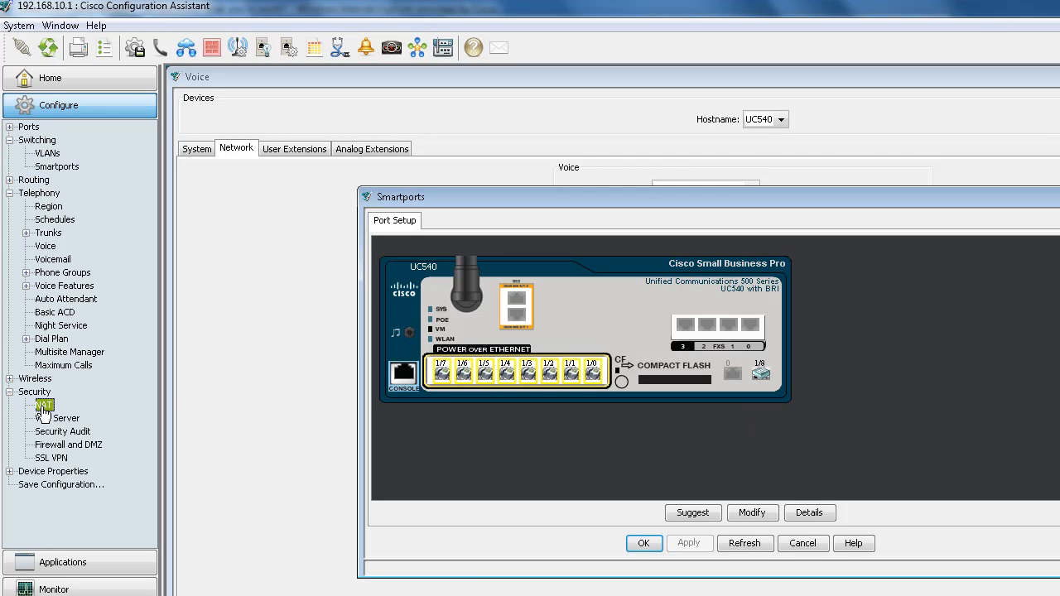
pyautogui.click(43, 405)
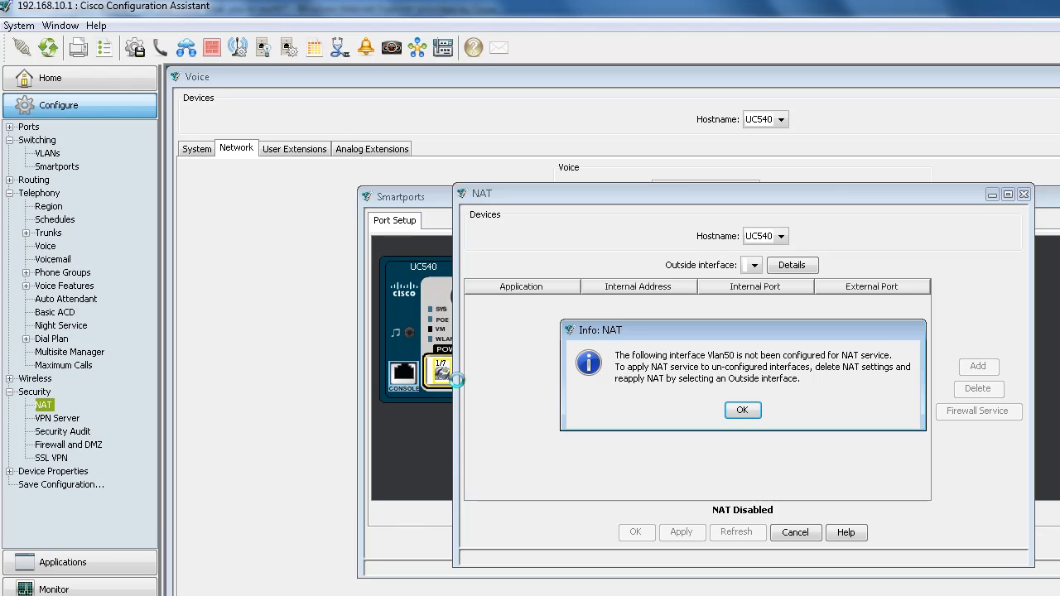
pyautogui.moveTo(720, 383)
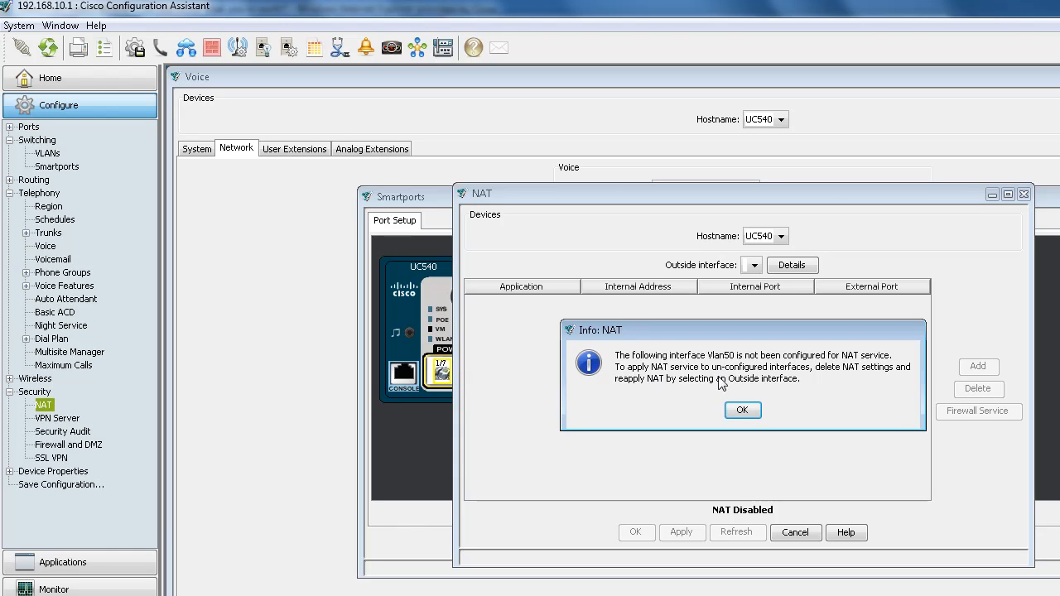
pyautogui.moveTo(729, 391)
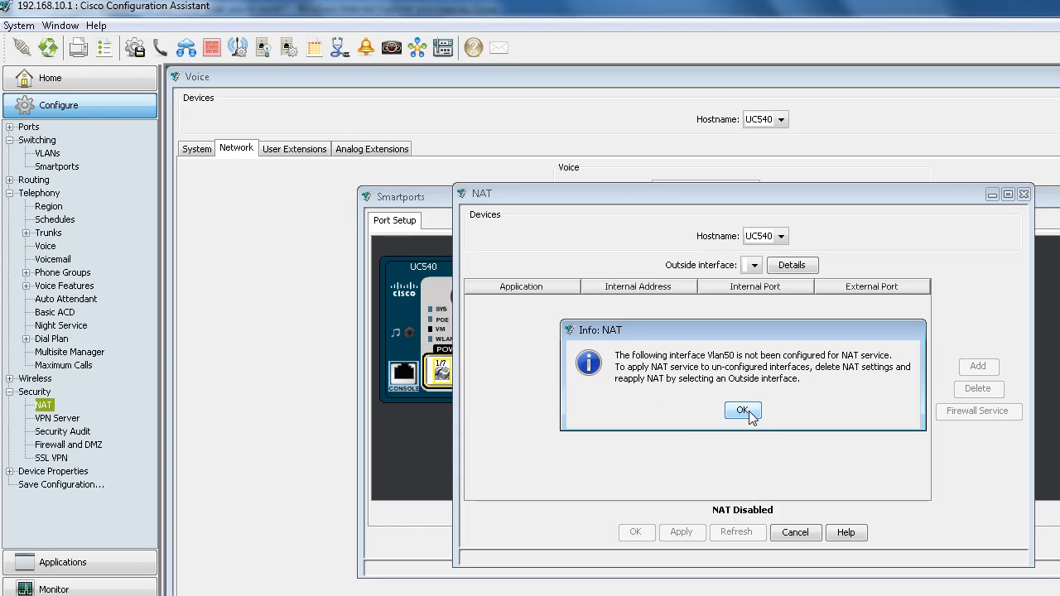
pyautogui.click(742, 411)
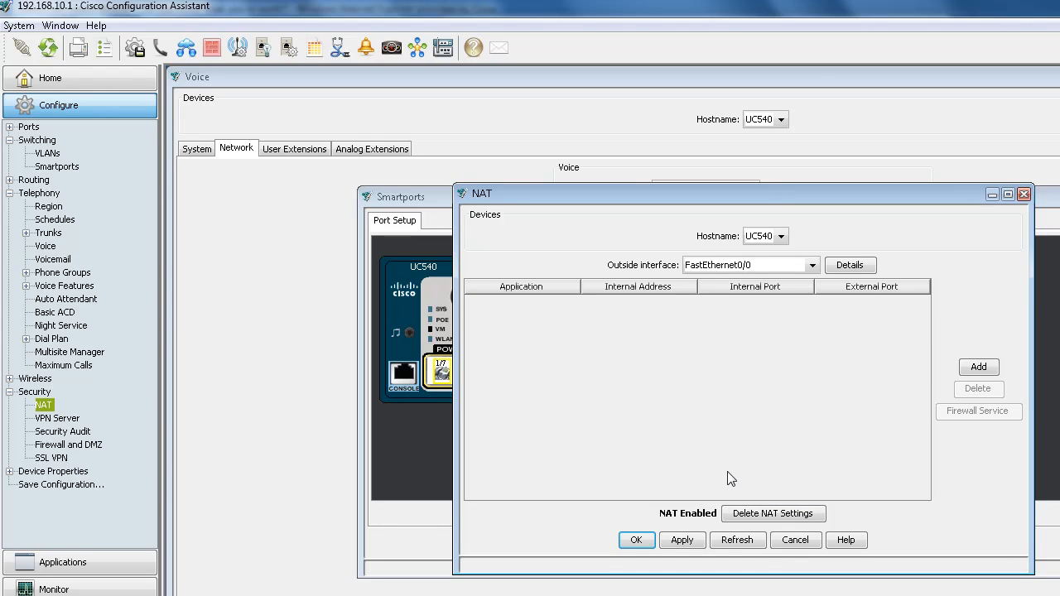
pyautogui.click(774, 513)
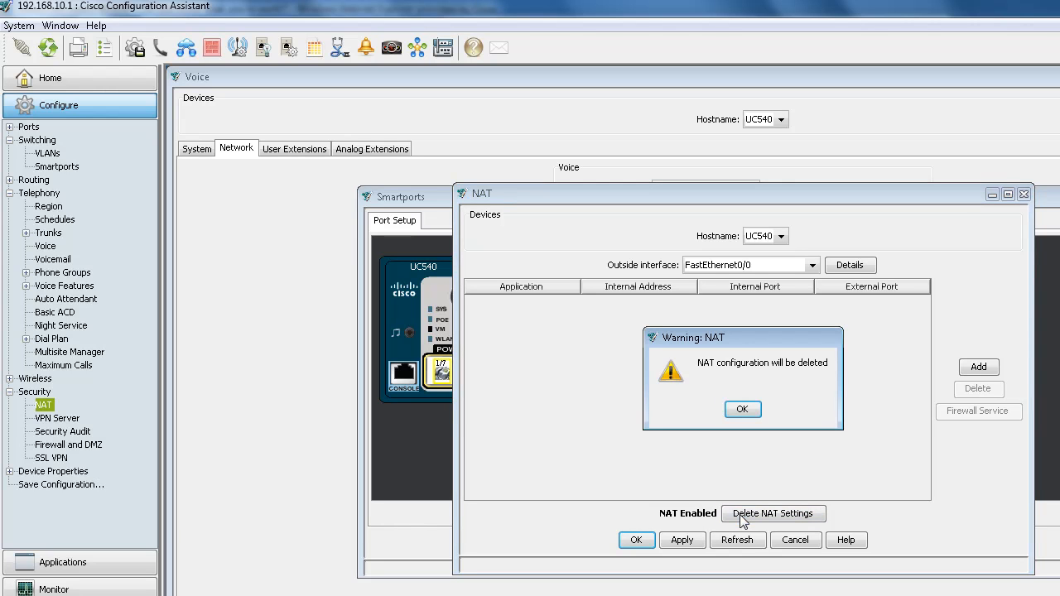
pyautogui.click(742, 410)
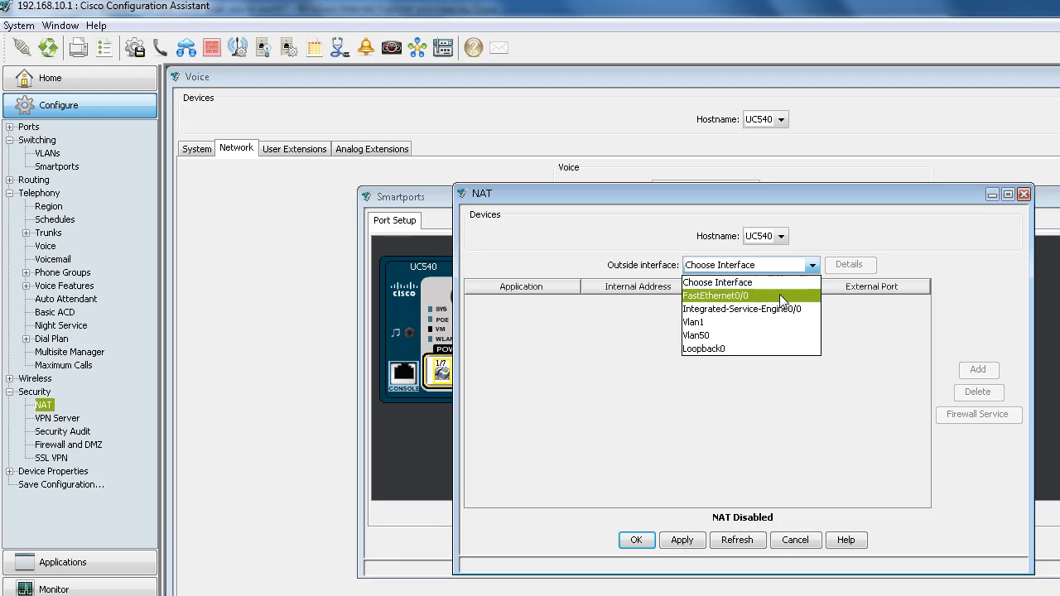
pyautogui.click(714, 295)
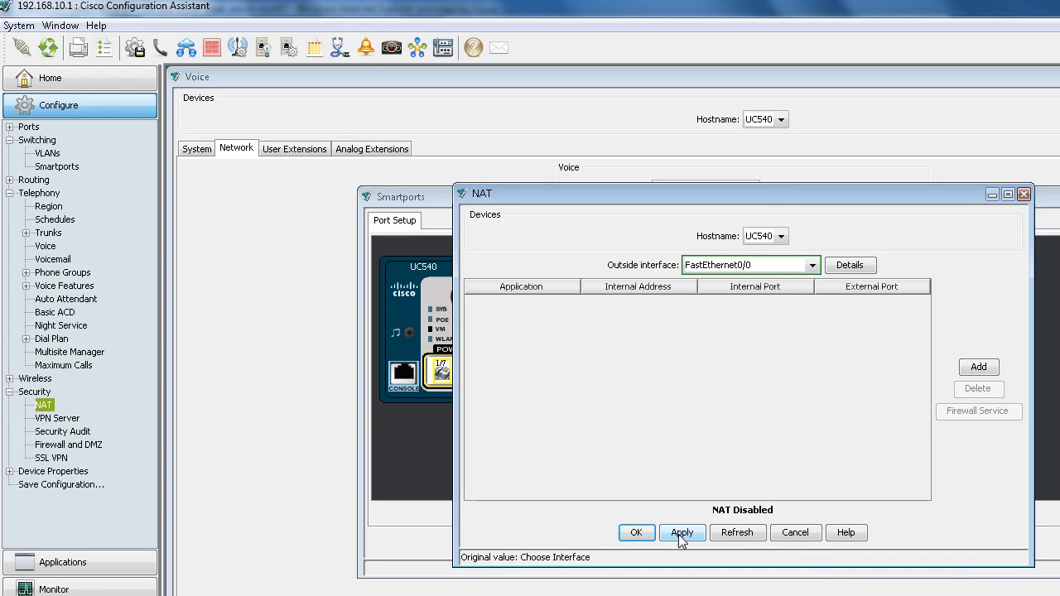
pyautogui.click(682, 533)
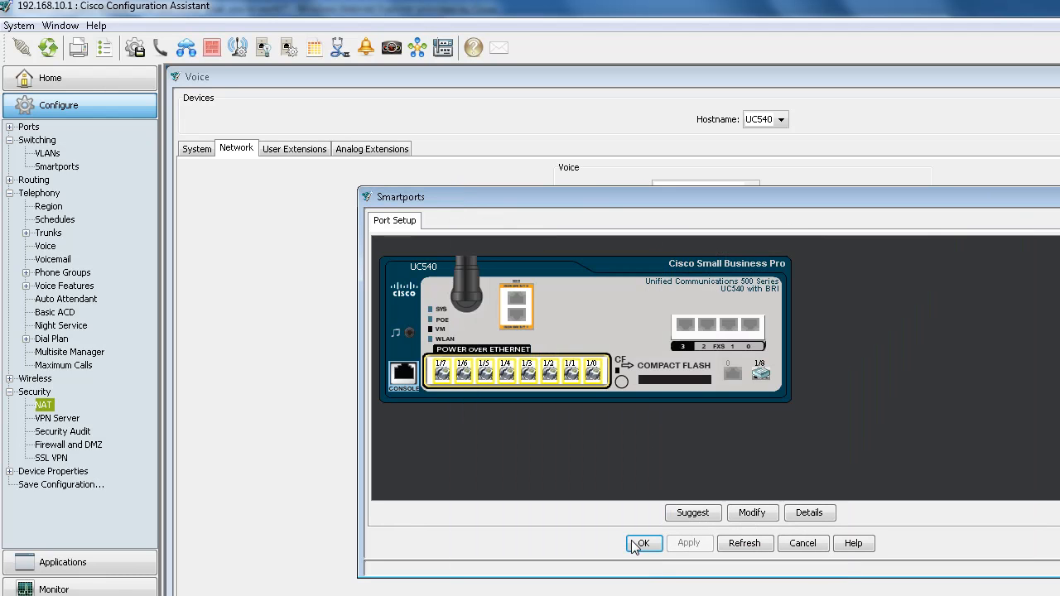
# Close the Smartports and VLANs windows to return to the UC540 topology view.
pyautogui.click(643, 543)
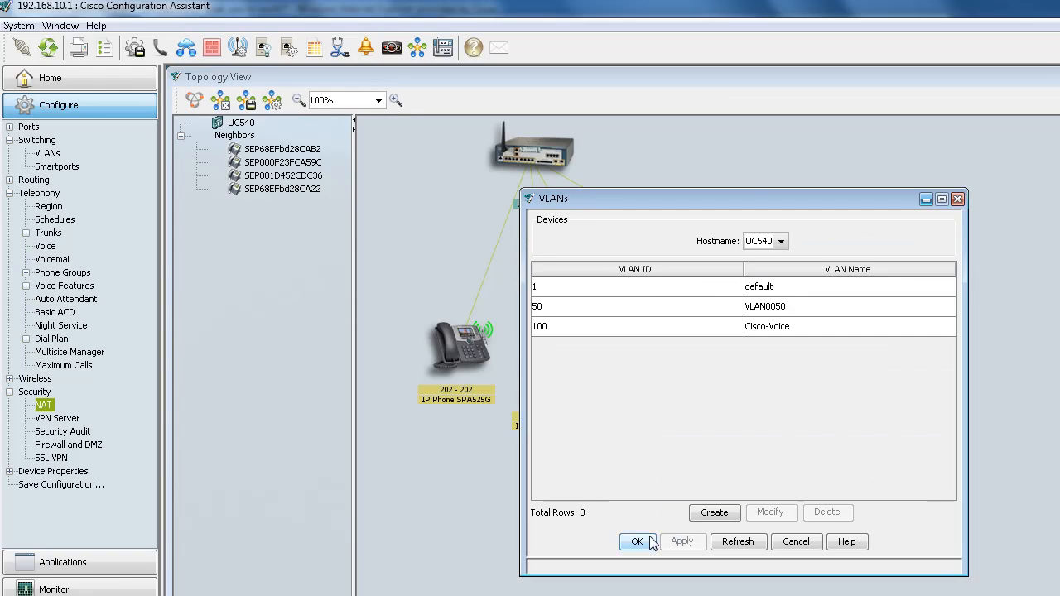
pyautogui.click(636, 541)
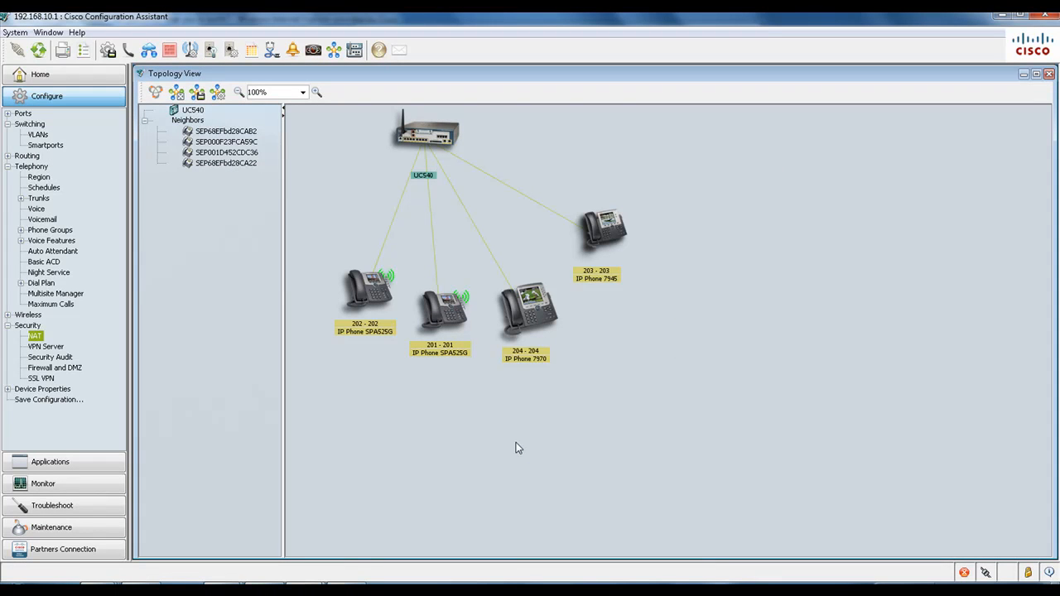